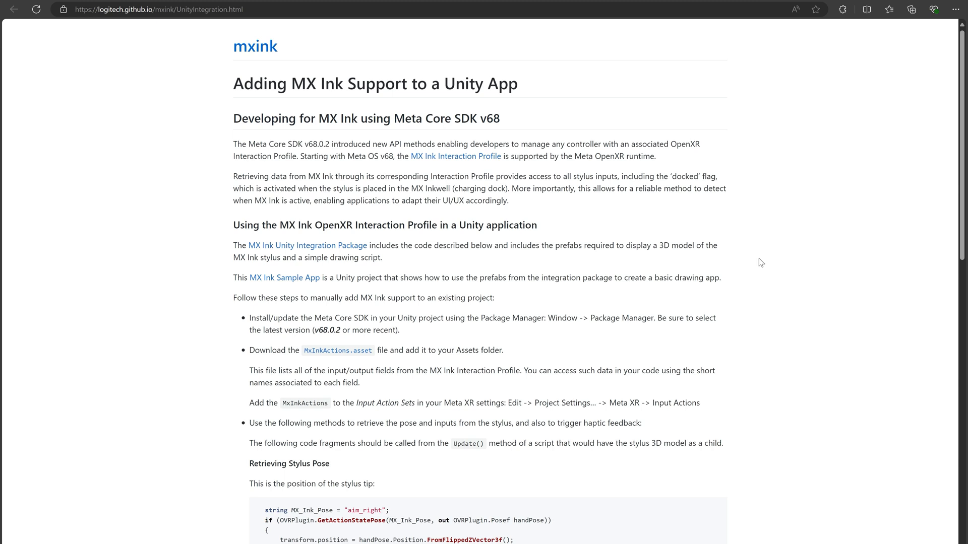
- Read Meta's Input Actions docs via the MX Ink Sample App link, then open the Interaction Profile page
{"action": "left_click", "coordinate": [307, 245]}
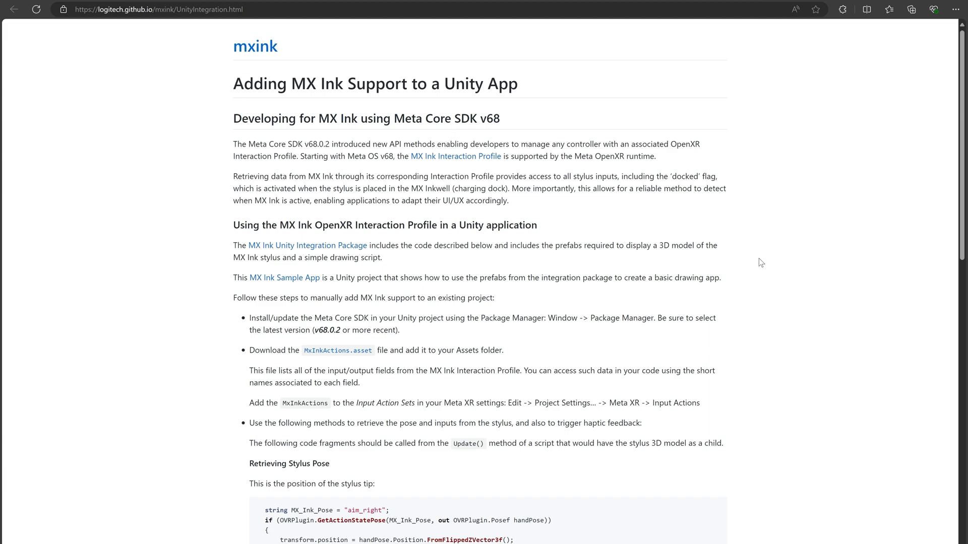
{"action": "left_click", "coordinate": [283, 277]}
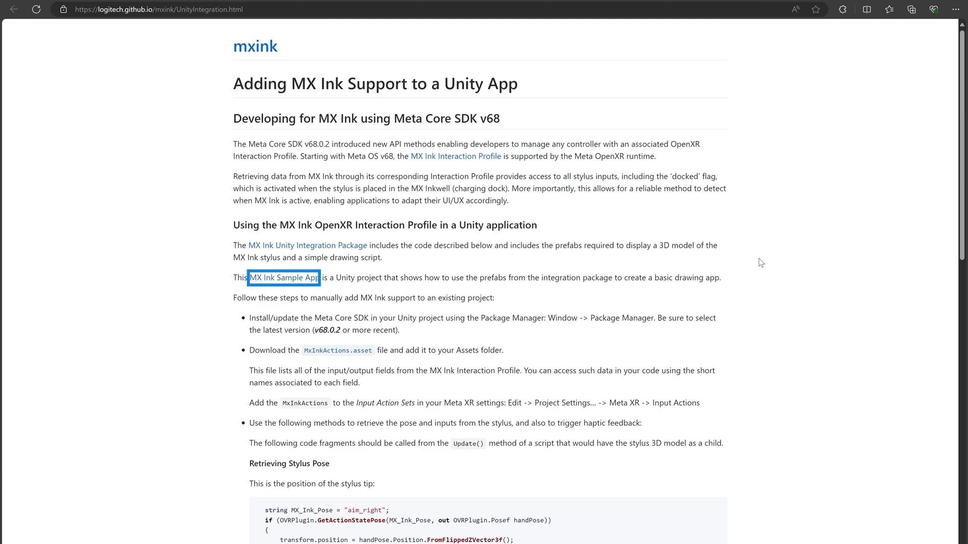
{"action": "left_click", "coordinate": [284, 278]}
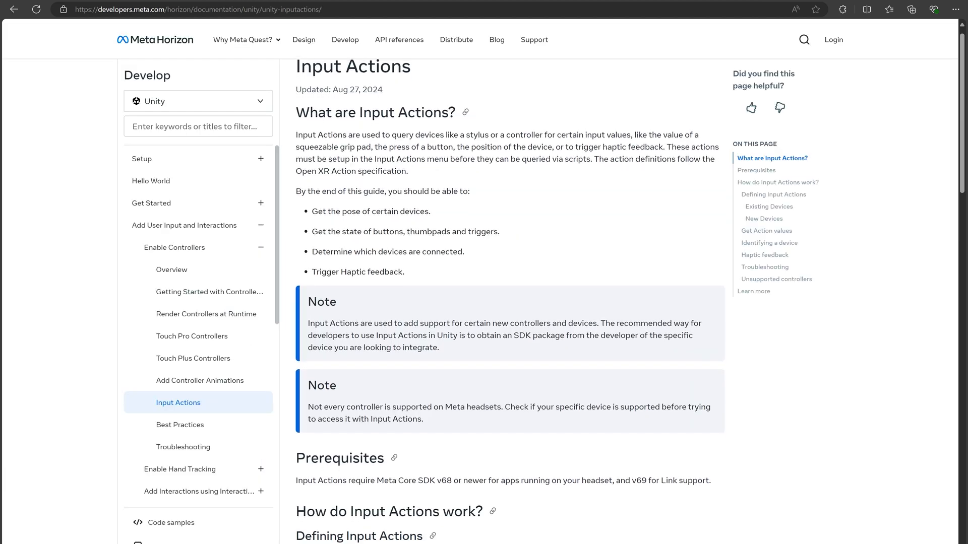
{"action": "scroll", "scroll_direction": "down", "scroll_amount": 3}
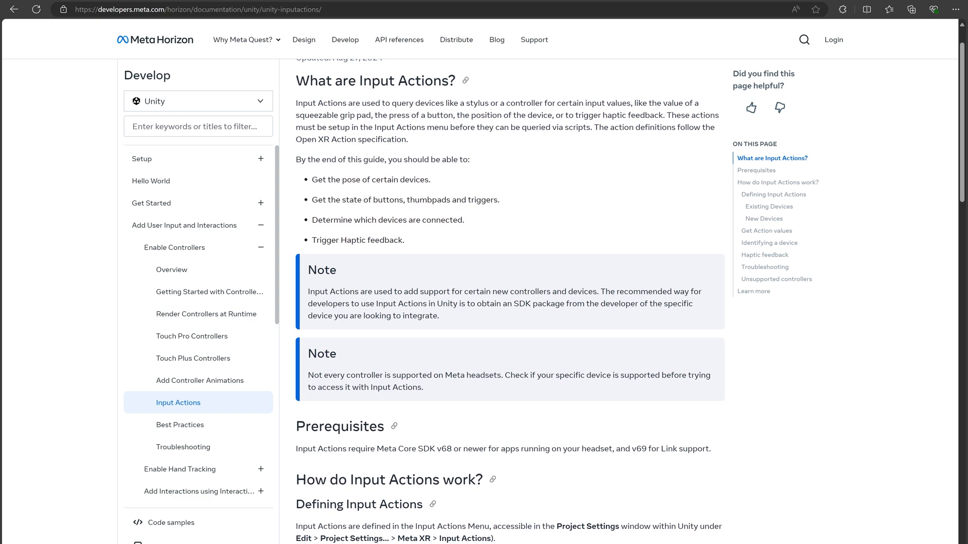
{"action": "scroll", "scroll_direction": "down", "scroll_amount": 3}
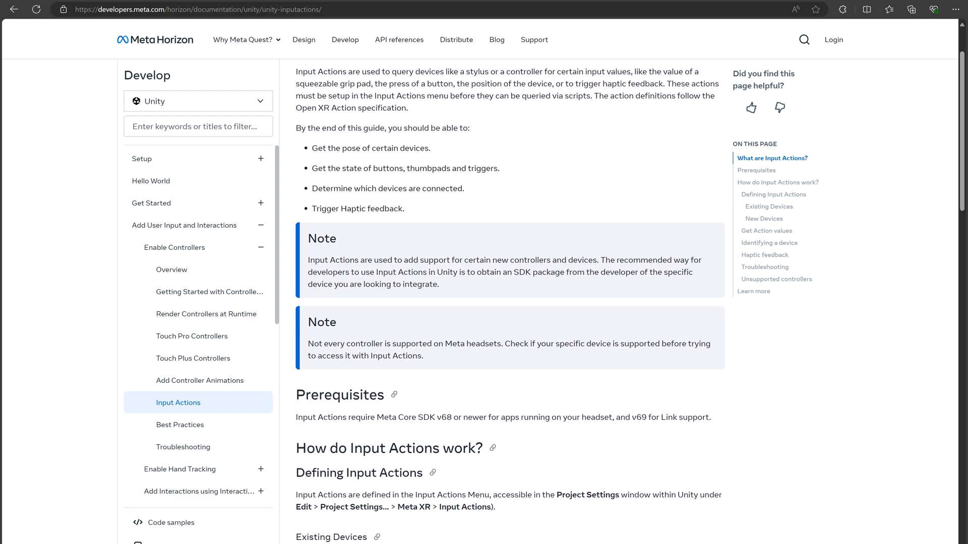
{"action": "scroll", "scroll_direction": "down", "scroll_amount": 3}
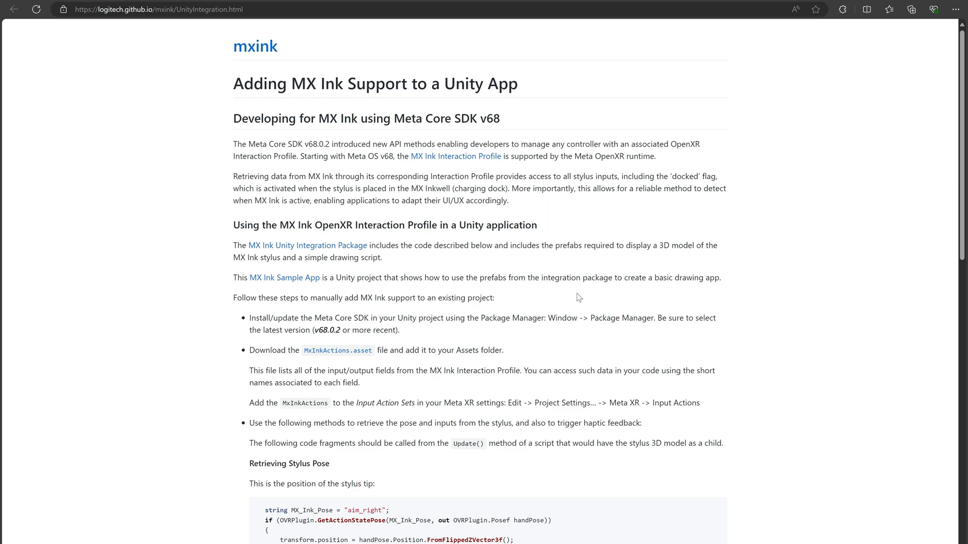
{"action": "left_click", "coordinate": [456, 156]}
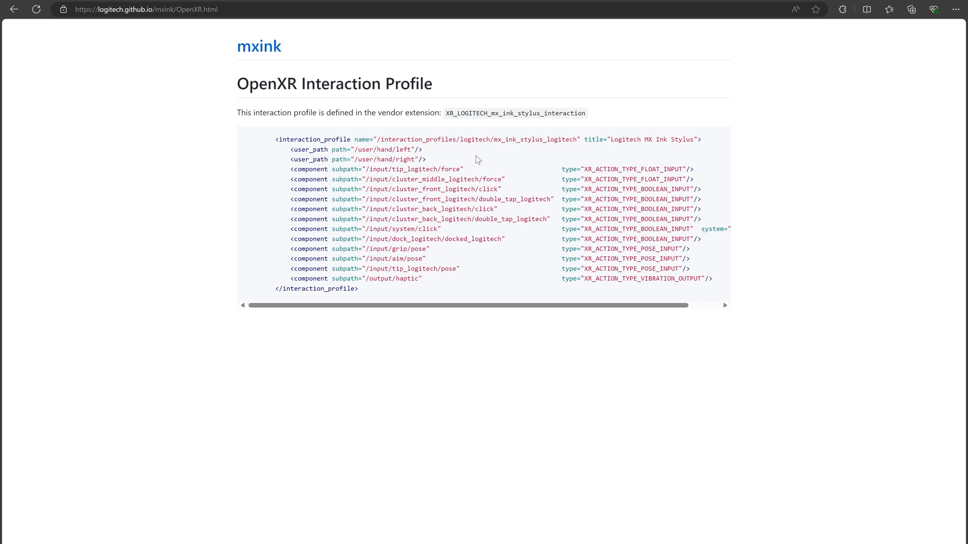
{"action": "mouse_move", "coordinate": [801, 112]}
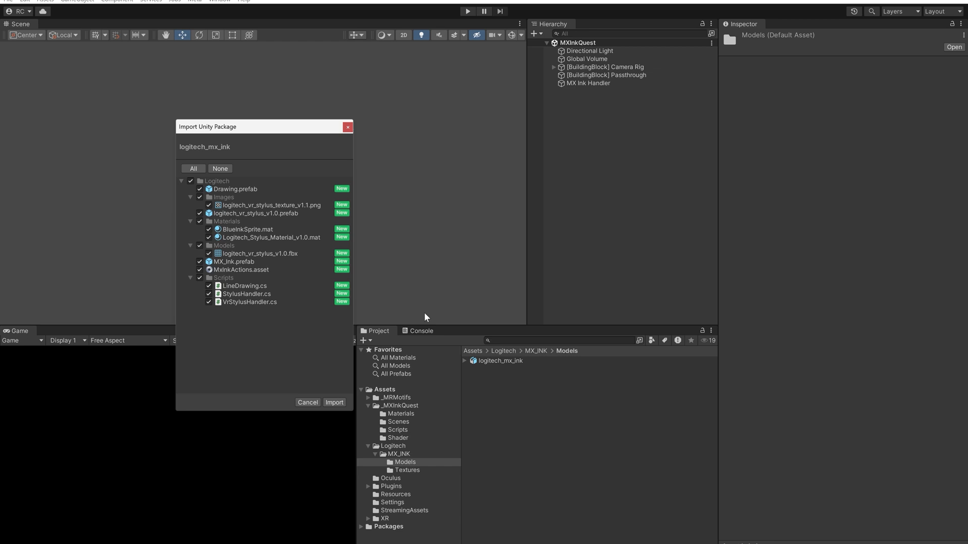
- Dismiss the package import window and browse into the Logitech MX_INK folder
{"action": "left_click", "coordinate": [334, 402]}
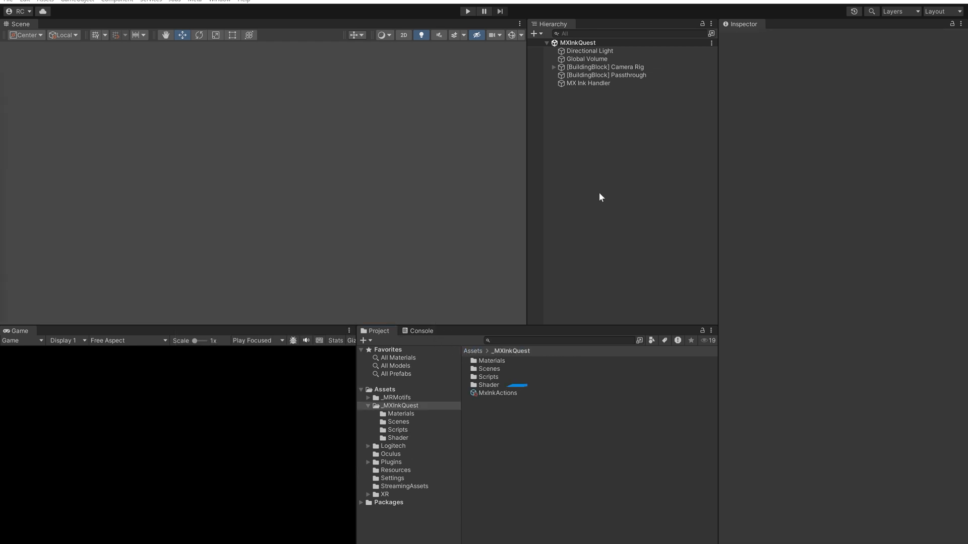
{"action": "left_click", "coordinate": [497, 393]}
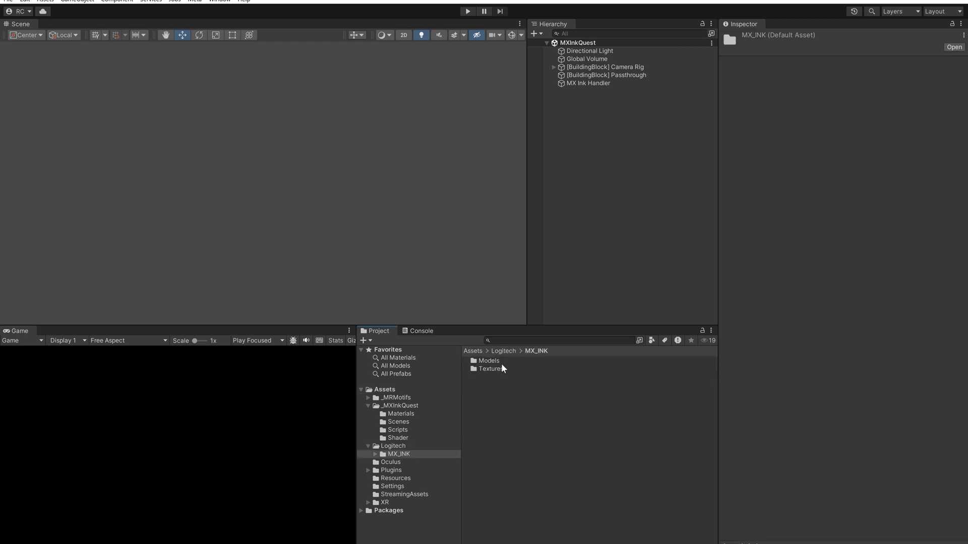
{"action": "double_click", "coordinate": [489, 361]}
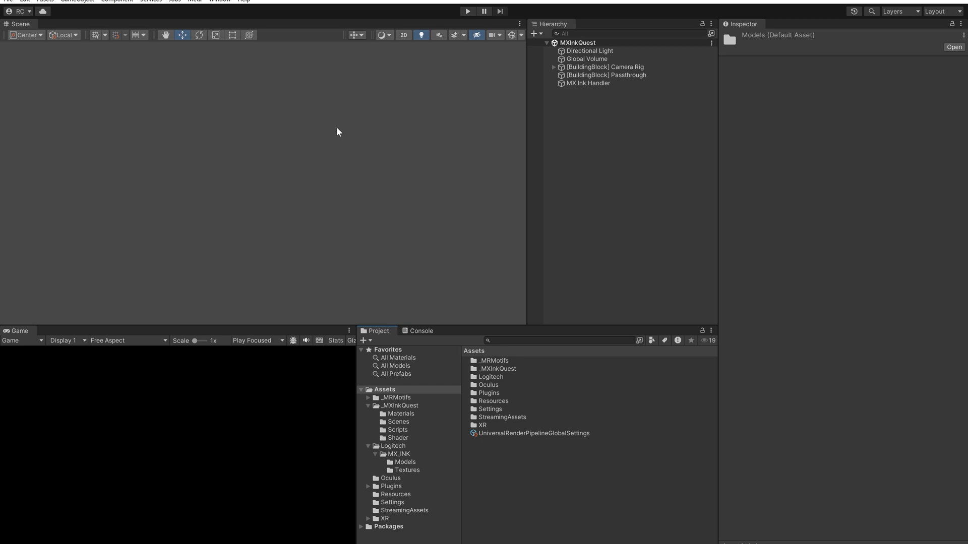
{"action": "mouse_move", "coordinate": [288, 64]}
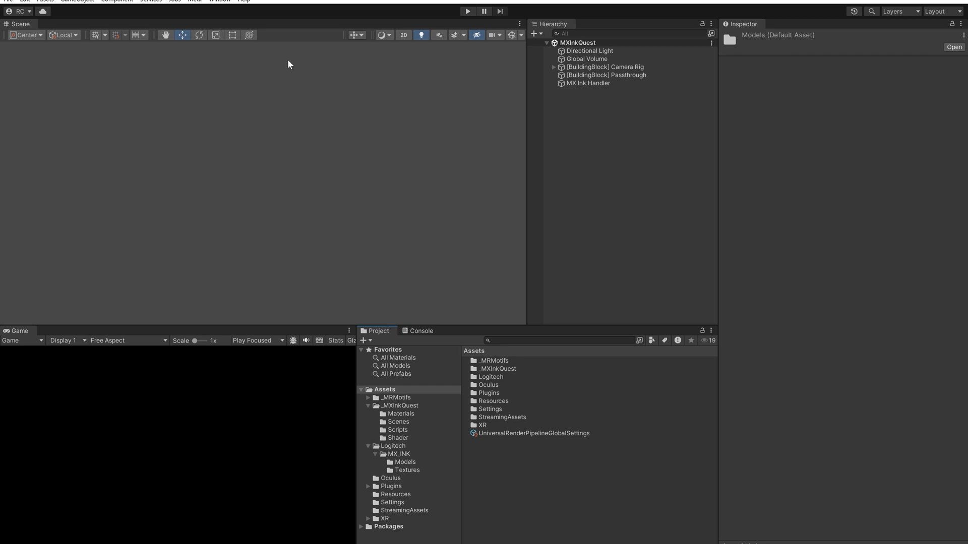
- Show the Meta XR Input Actions page in Project Settings
{"action": "left_click", "coordinate": [23, 1]}
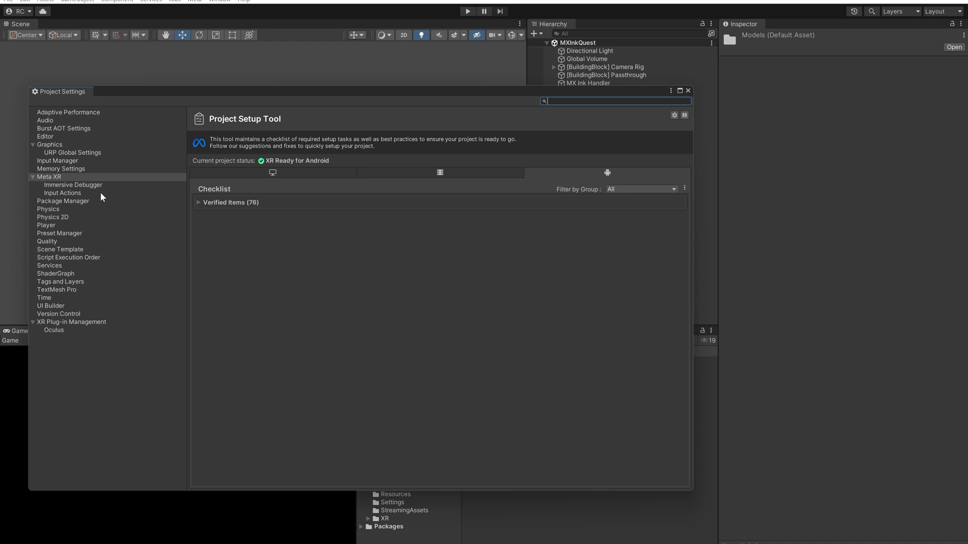
{"action": "left_click", "coordinate": [63, 192]}
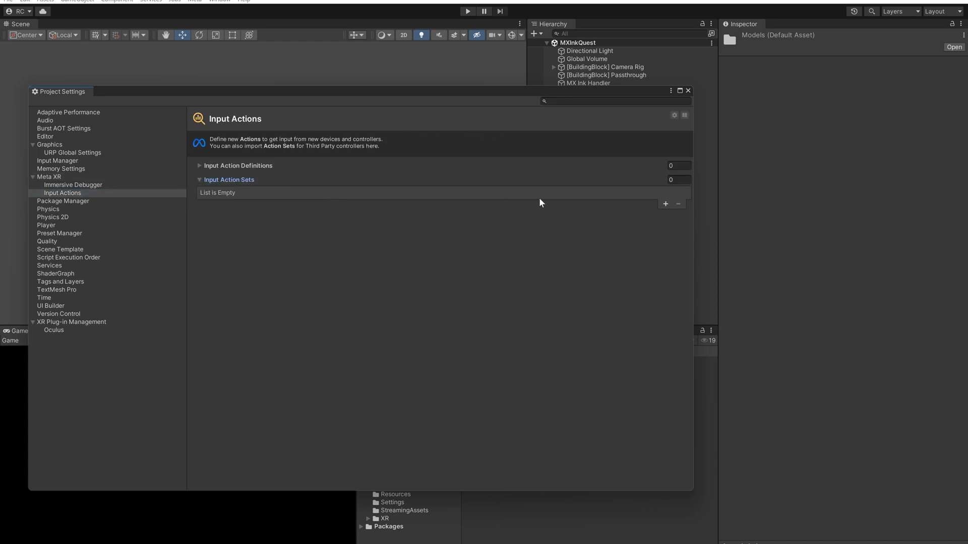
{"action": "left_click", "coordinate": [665, 203]}
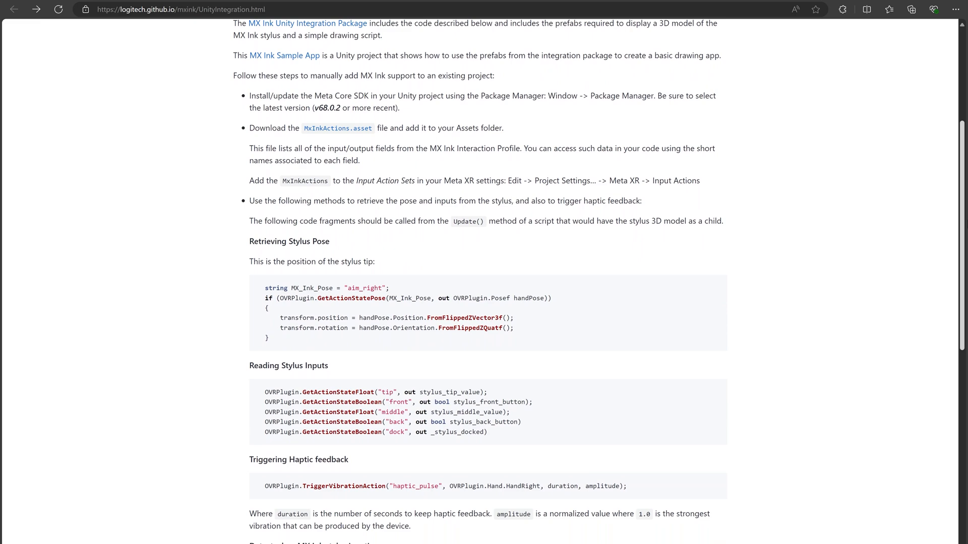
{"action": "scroll", "scroll_direction": "down", "scroll_amount": 3}
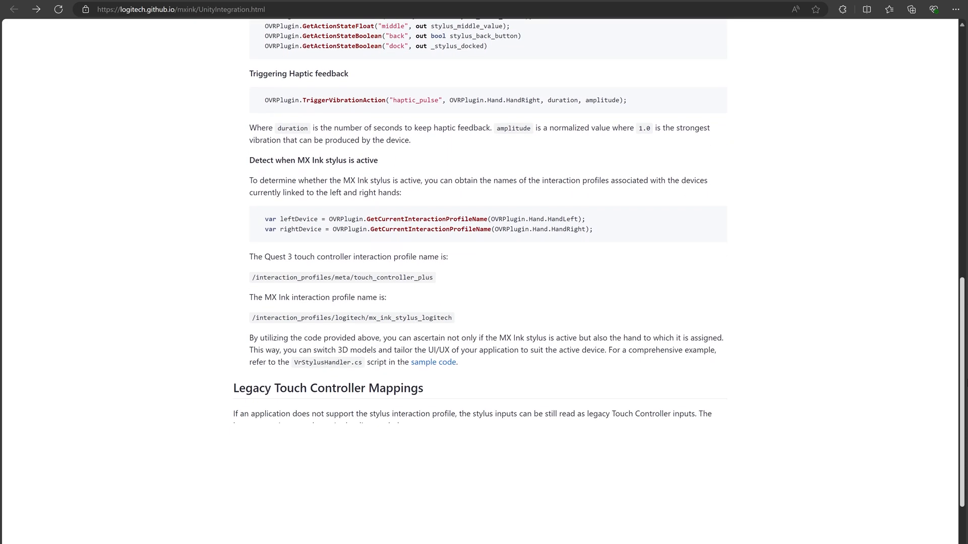
{"action": "scroll", "scroll_direction": "down", "scroll_amount": 3}
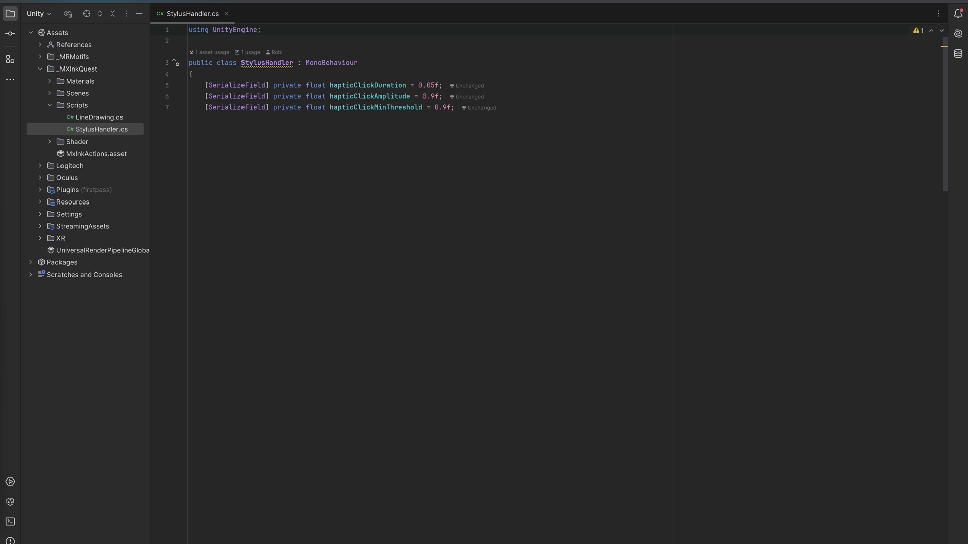
- Add the private _stylus field and a public Stylus property returning it
{"action": "type", "text": "private StylusInputs _stylus;"}
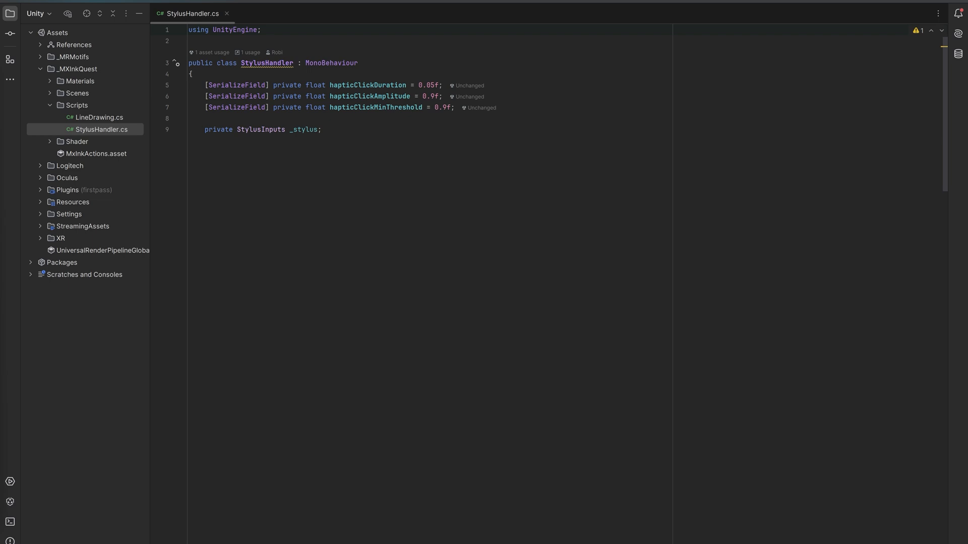
{"action": "type", "text": "public StylusInputs Stylus => _stylus;"}
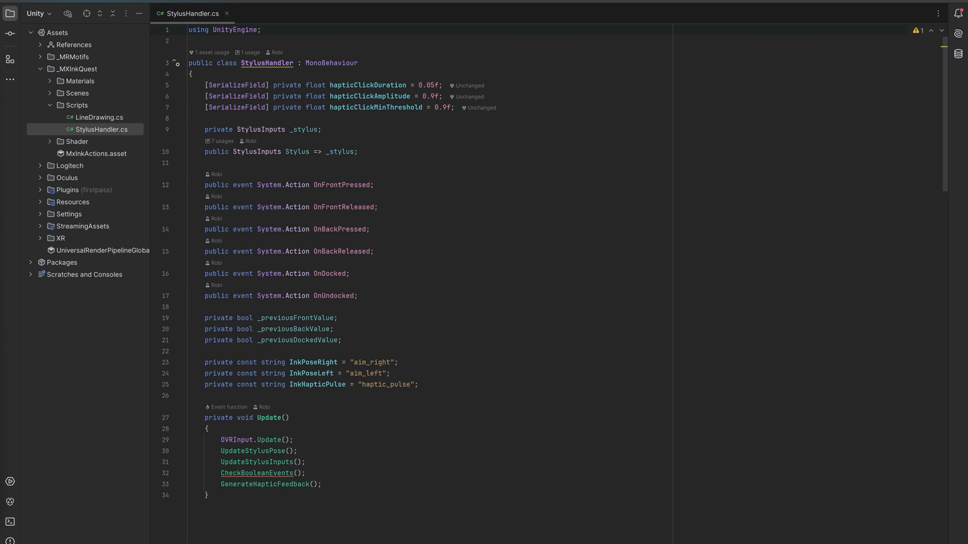
- Add UpdateStylusPose, UpdateStylusInputs, CheckBooleanEvents and haptic click methods to StylusHandler.cs
{"action": "scroll", "scroll_direction": "down", "scroll_amount": 3}
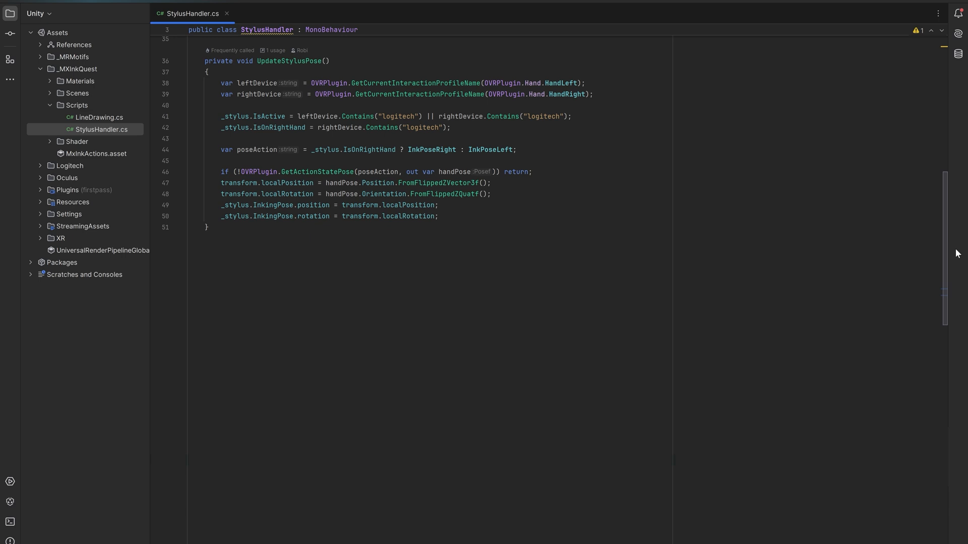
{"action": "left_click_drag", "start_coordinate": [220, 83], "coordinate": [593, 94]}
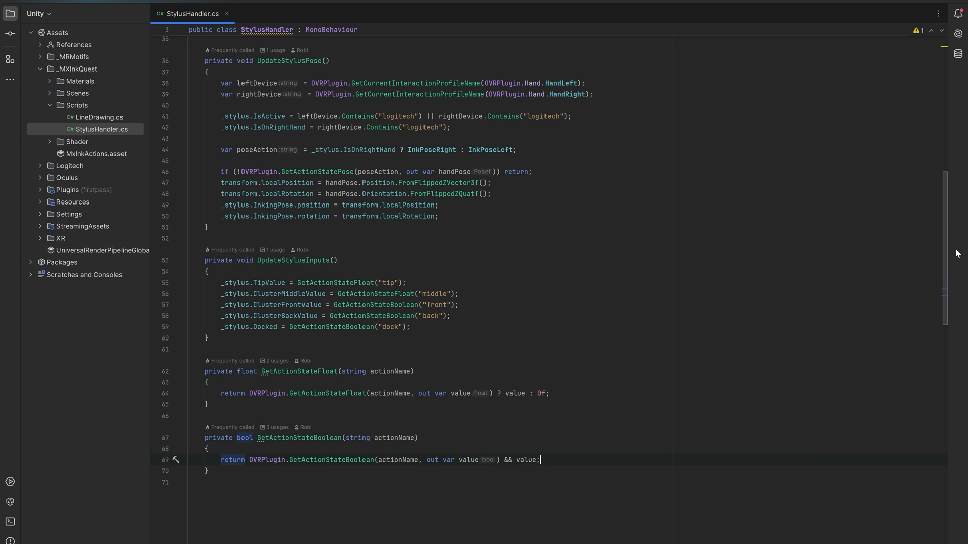
{"action": "scroll", "scroll_direction": "down", "scroll_amount": 3}
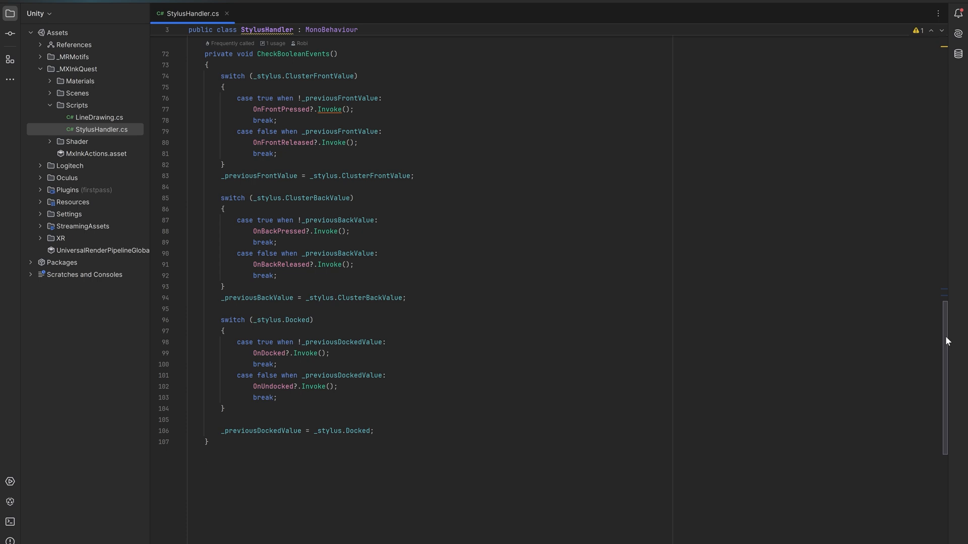
{"action": "scroll", "scroll_direction": "down", "scroll_amount": 3}
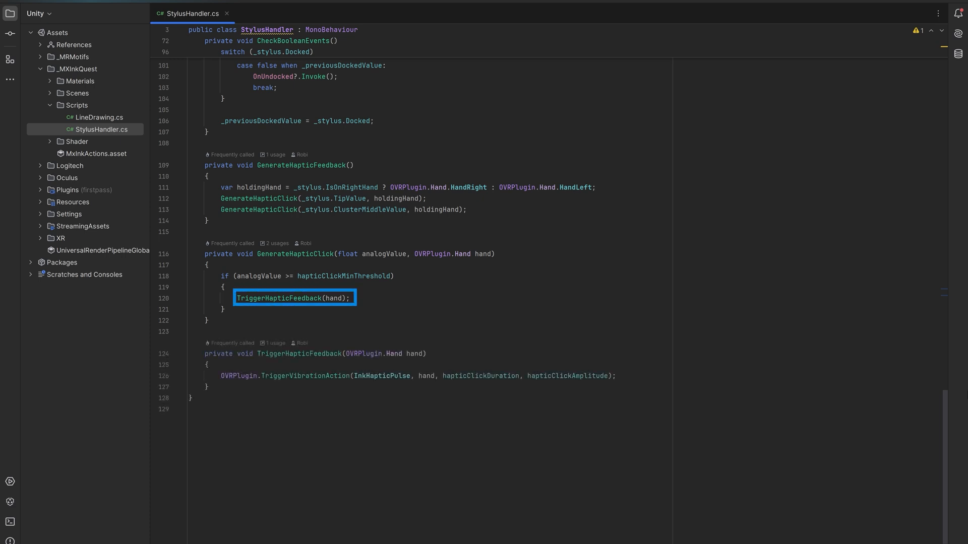
{"action": "left_click", "coordinate": [278, 298]}
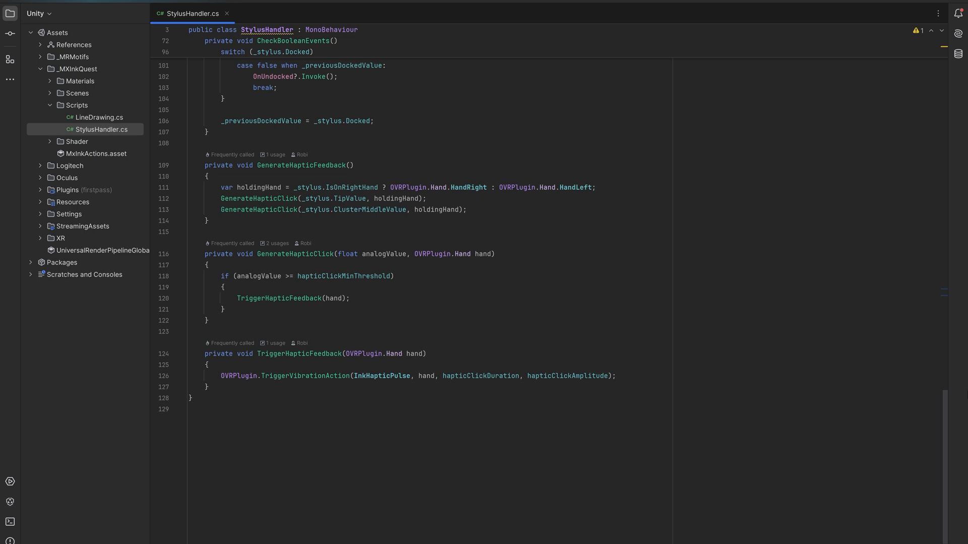
{"action": "left_click", "coordinate": [99, 118]}
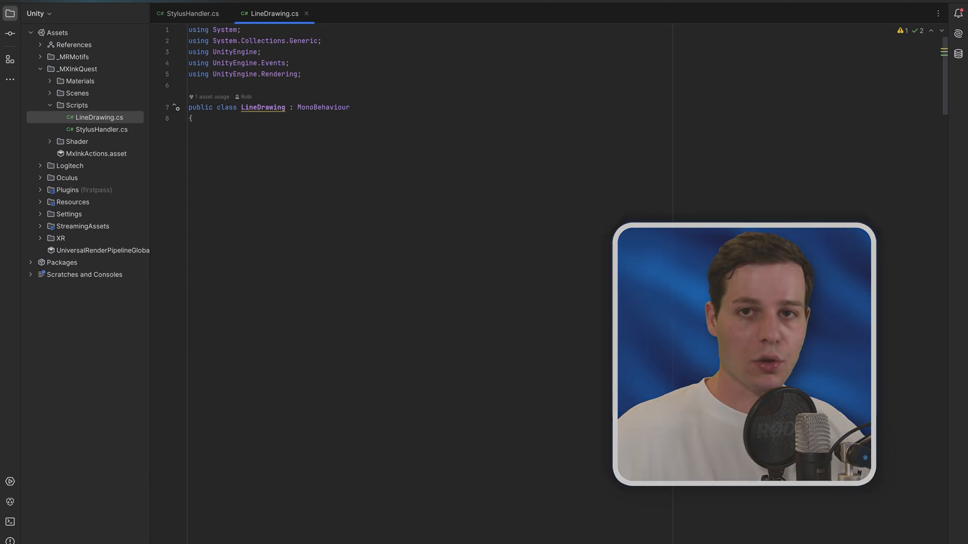
- Declare line list, current line, widths, maxLineWidth, lineColor, stylusHandler and tipIndicator fields
{"action": "type", "text": "private List<GameObject> _lines = new();"}
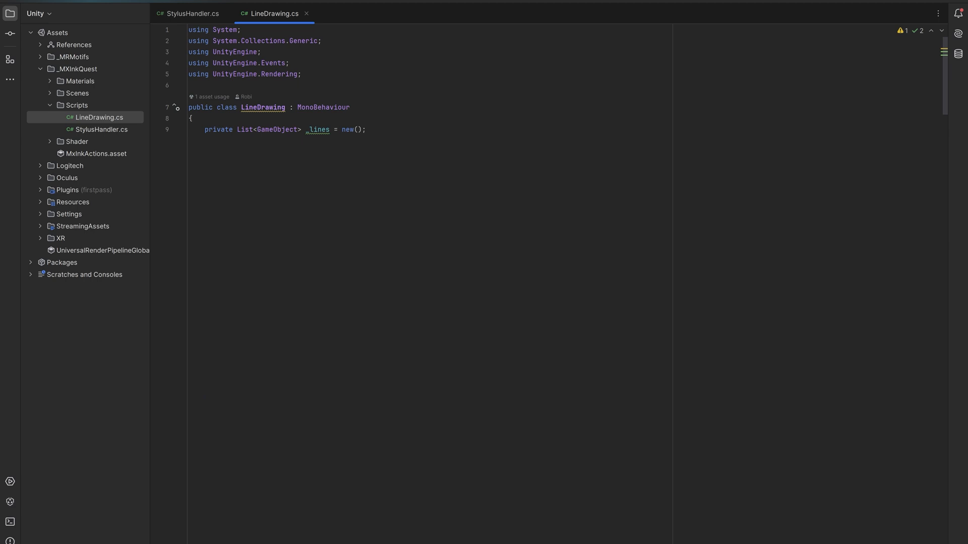
{"action": "type", "text": "private LineRenderer _currentLine;"}
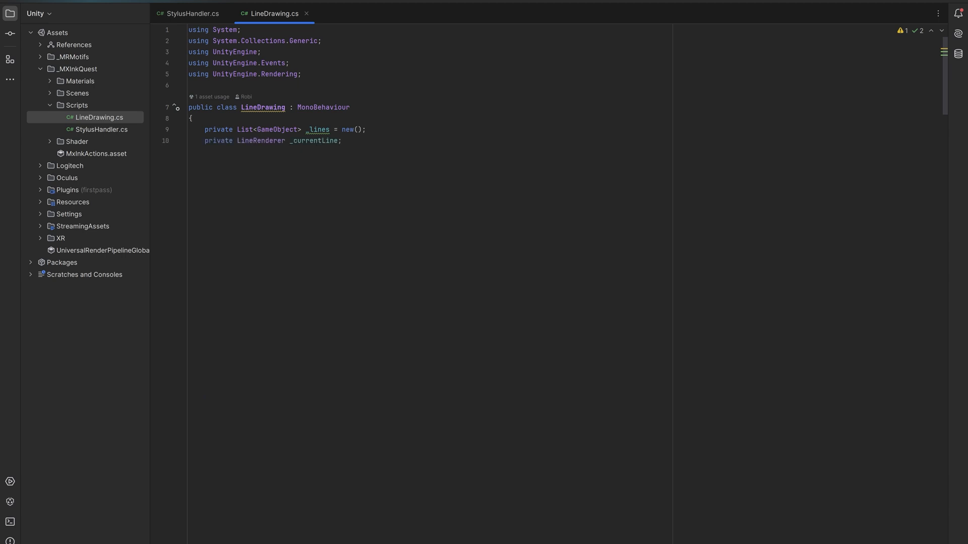
{"action": "type", "text": "private List<float> _currentLineWidths = new();"}
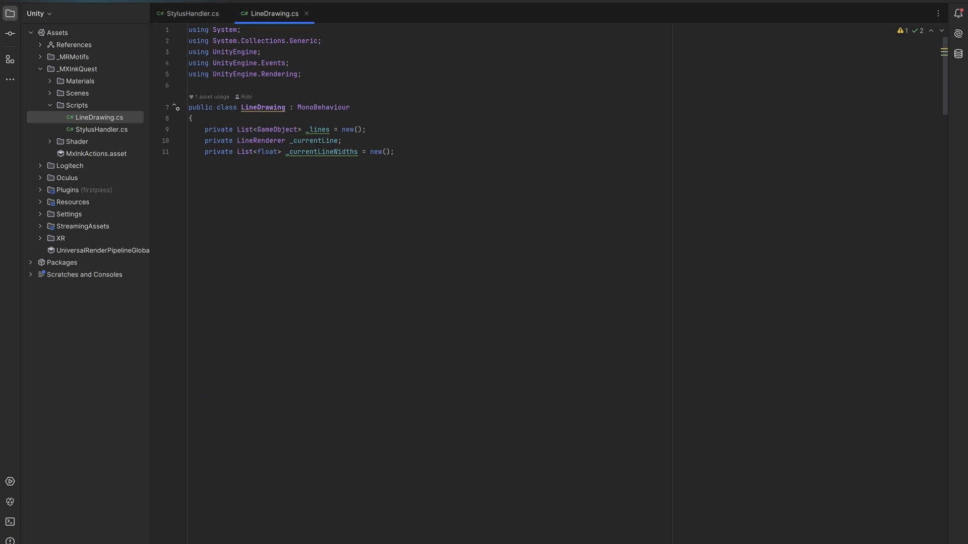
{"action": "type", "text": "[SerializeField] private float maxLineWidth = 0.01f;"}
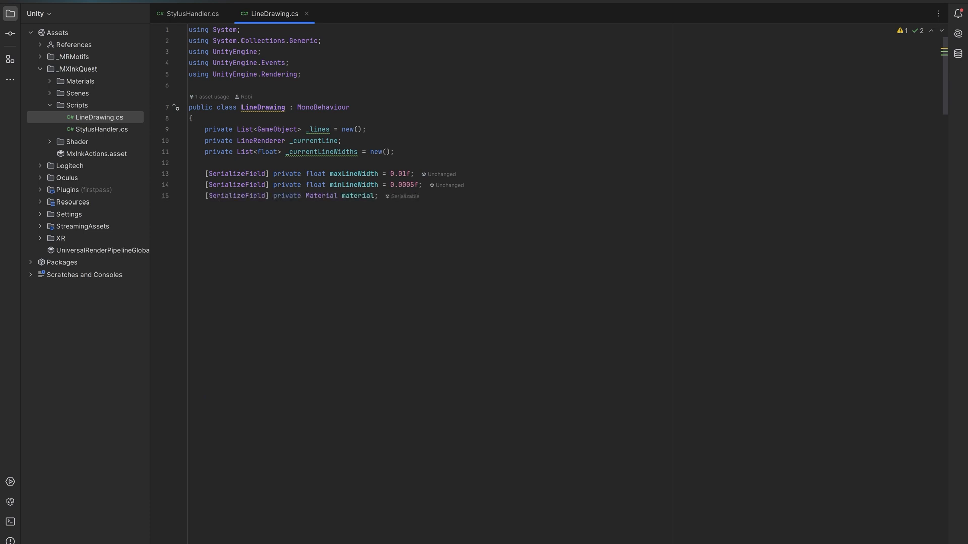
{"action": "type", "text": "[SerializeField] private Color lineColor;"}
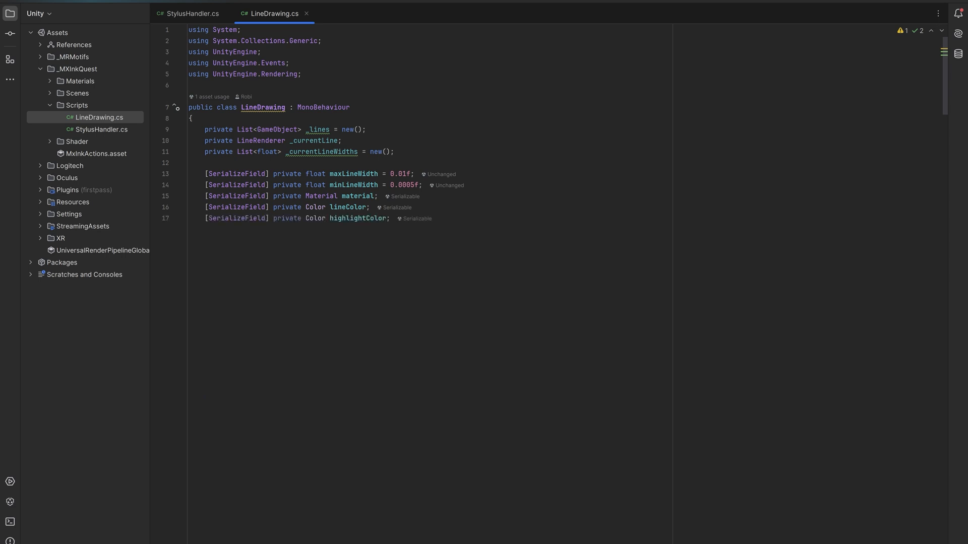
{"action": "type", "text": "[SerializeField] private StylusHandler stylusHandler;"}
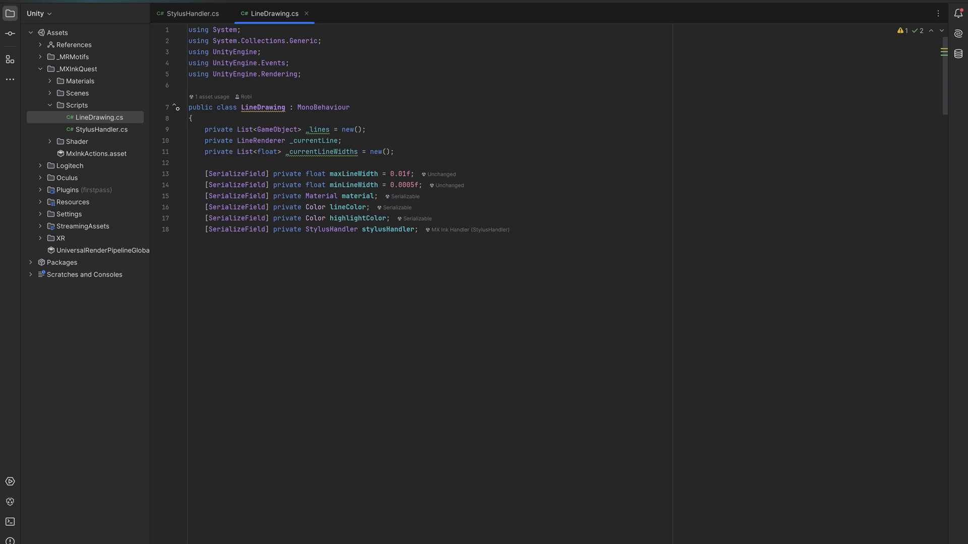
{"action": "type", "text": "[SerializeField] private MeshRenderer tipIndicator;"}
{"action": "type", "text": "[SerializeField] private float highlightThreshold = 0.01f;"}
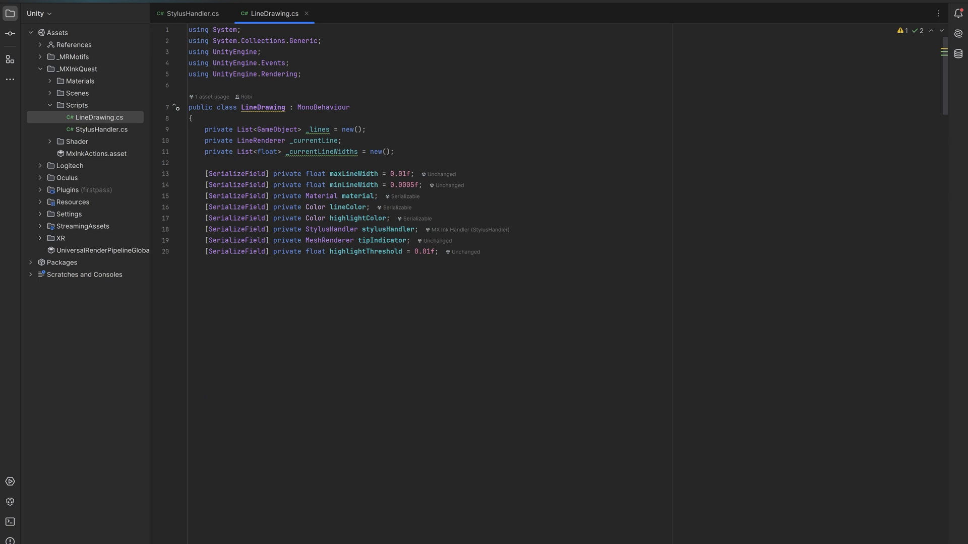
- Add the passthrough fade tooltip, AppMode enum, min point distance constant and highlight-tracking fields
{"action": "type", "text": "[Tooltip(\"Event triggered when fading between Passthrough and VR.\")]"}
{"action": "type", "text": "[SerializeField] private UnityEvent onFadeToggled = new();"}
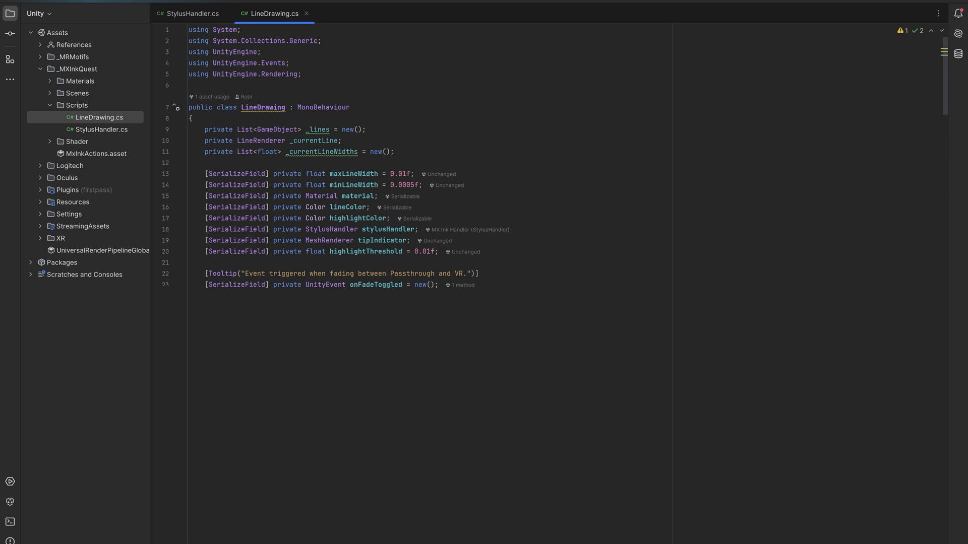
{"action": "type", "text": "private enum AppMode { Idle, Drawing, Highlighted, Grabbing }"}
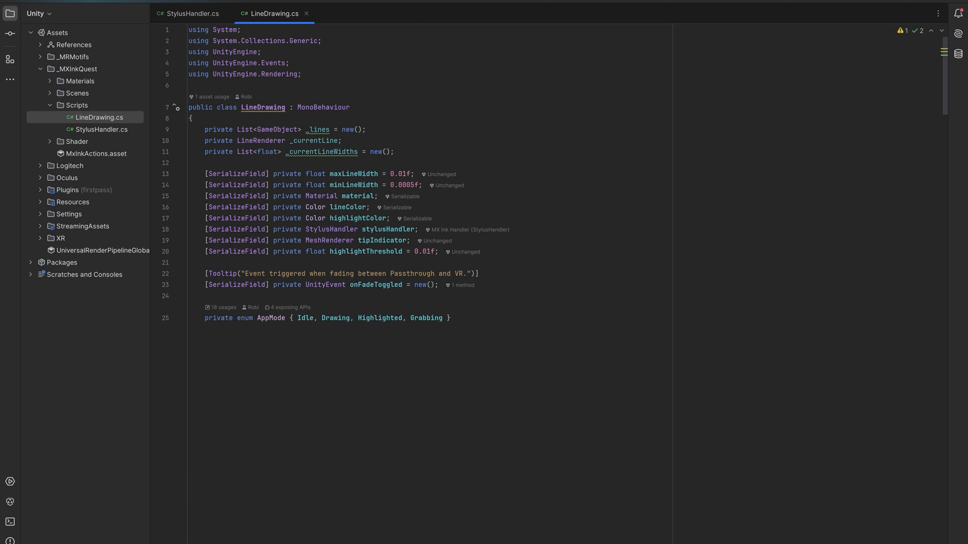
{"action": "type", "text": "private const float MinDistanceBetweenLinePoints = 0.0005f;"}
{"action": "type", "text": "private AppMode _currentMode = AppMode.Idle;"}
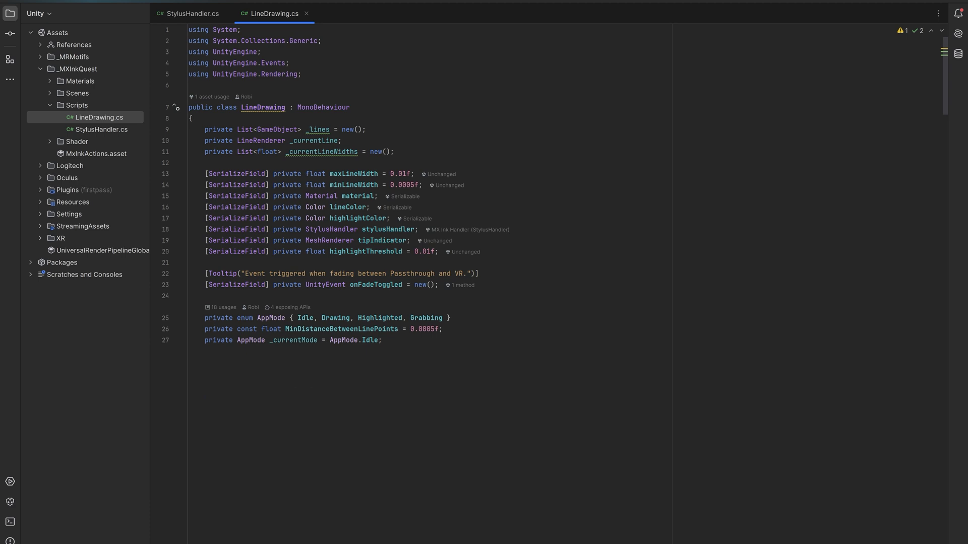
{"action": "type", "text": "private Vector3 _previousLinePoint;"}
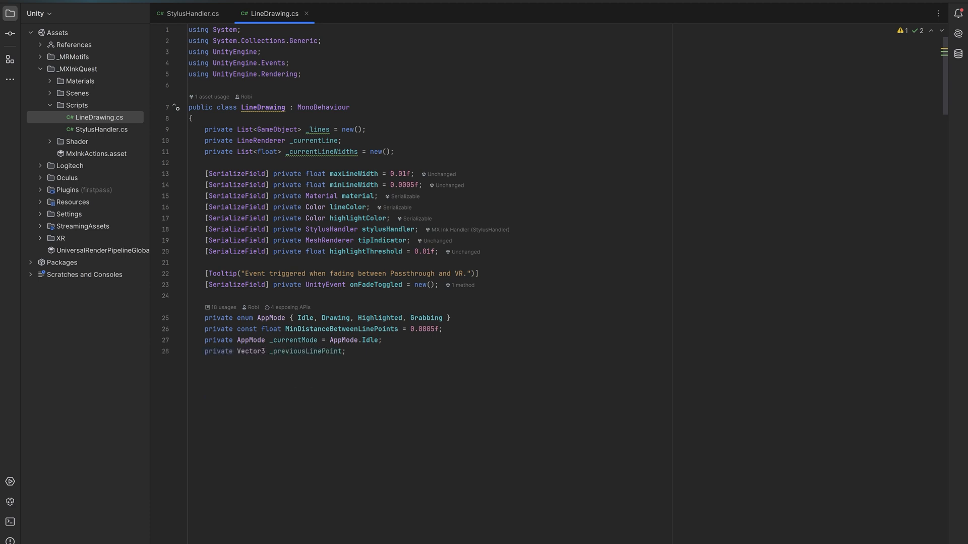
{"action": "type", "text": "private Color _cachedColor;"}
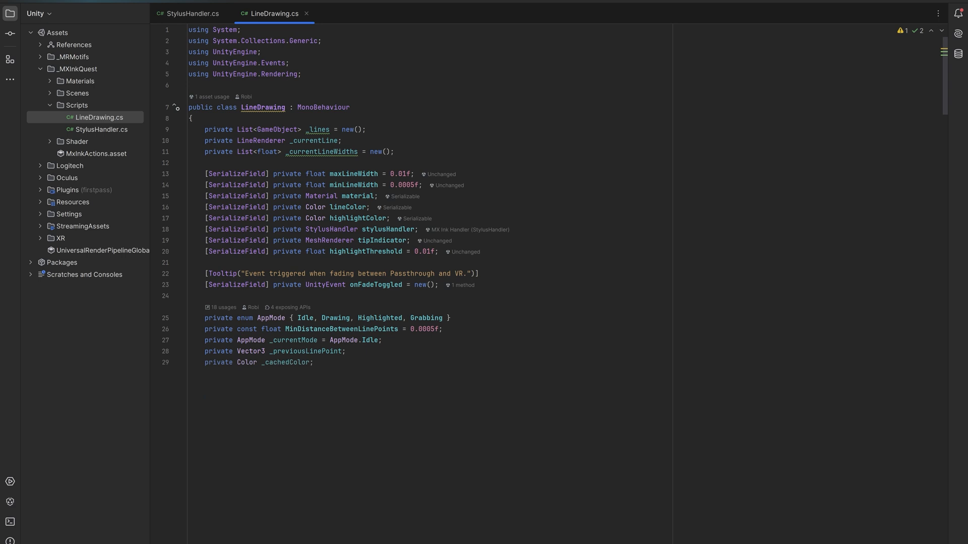
{"action": "type", "text": "private GameObject _highlightedLine;"}
{"action": "type", "text": "private Quaternion _grabStartRotation;"}
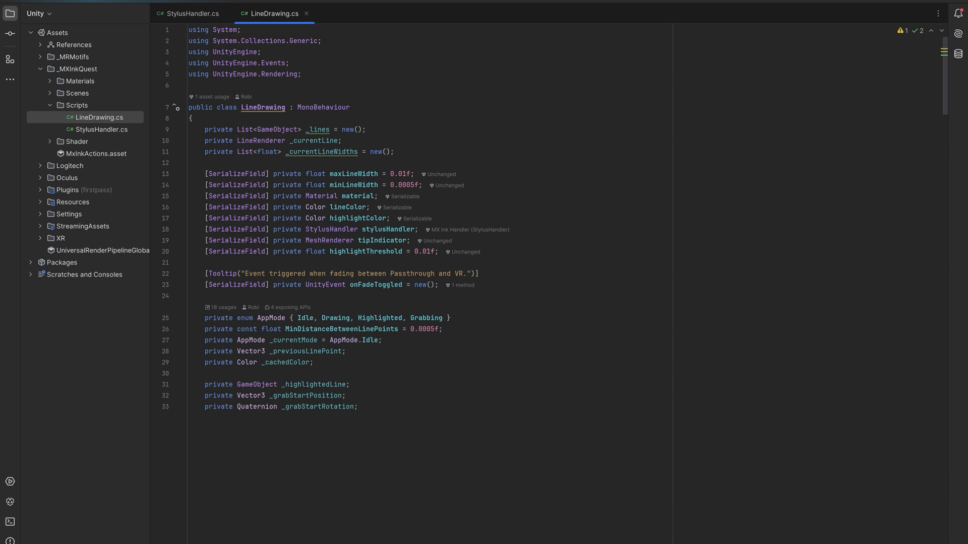
{"action": "type", "text": "private Vector3[] _originalLinePositions;"}
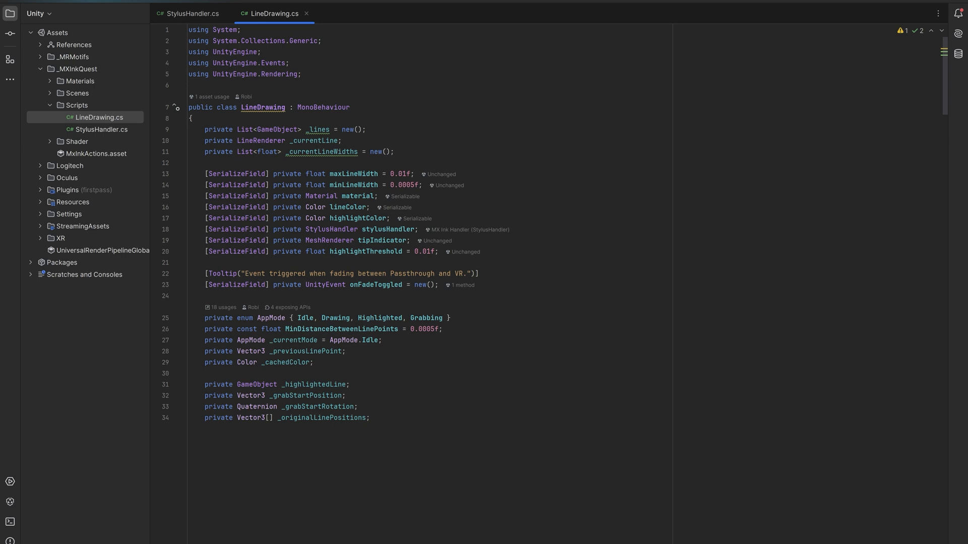
- In StartNewLine, create a 'Line' GameObject with a LineRenderer using a lineColor material
{"action": "scroll", "scroll_direction": "down", "scroll_amount": 3}
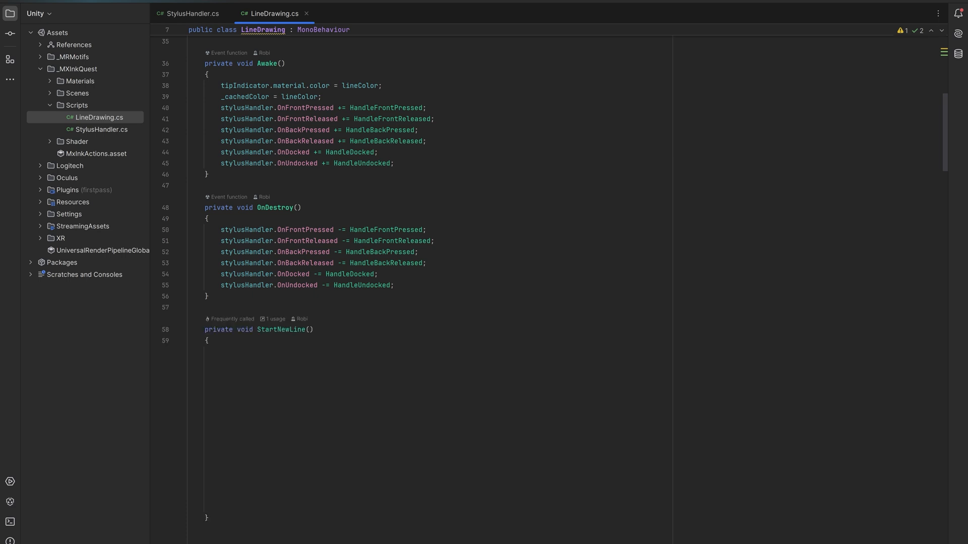
{"action": "type", "text": "var lineObject = new GameObject(name: \"Line\");"}
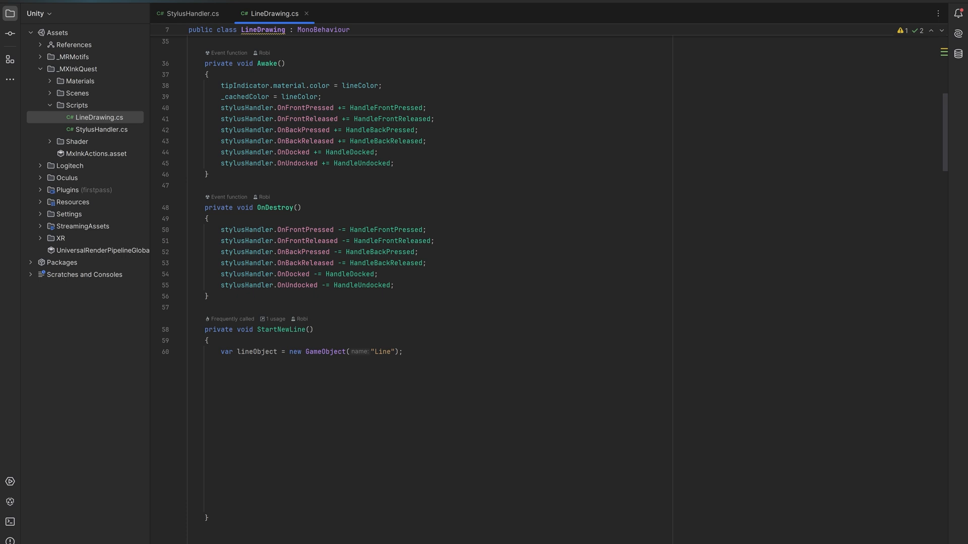
{"action": "type", "text": "var lineRenderer = lineObject.AddComponent<LineRenderer>();"}
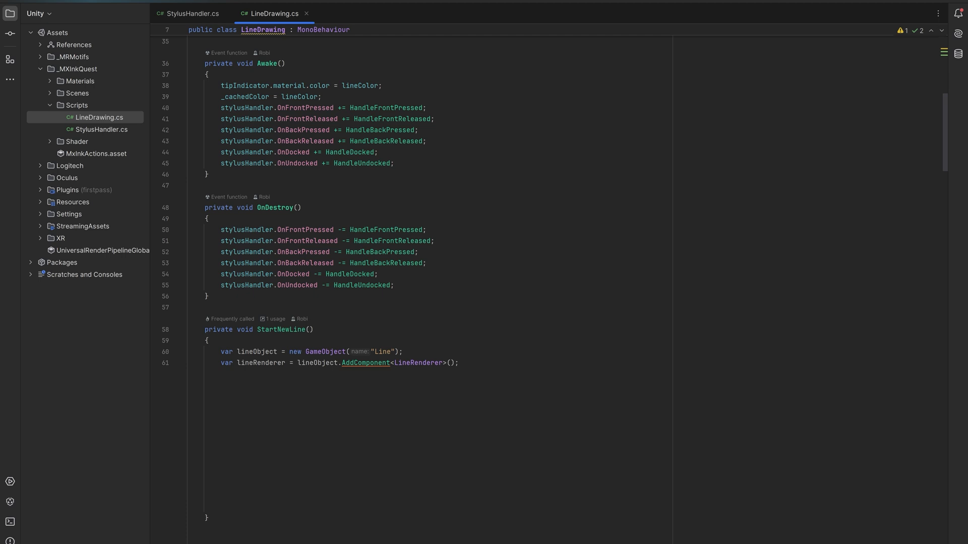
{"action": "type", "text": "_currentLine = lineRenderer;"}
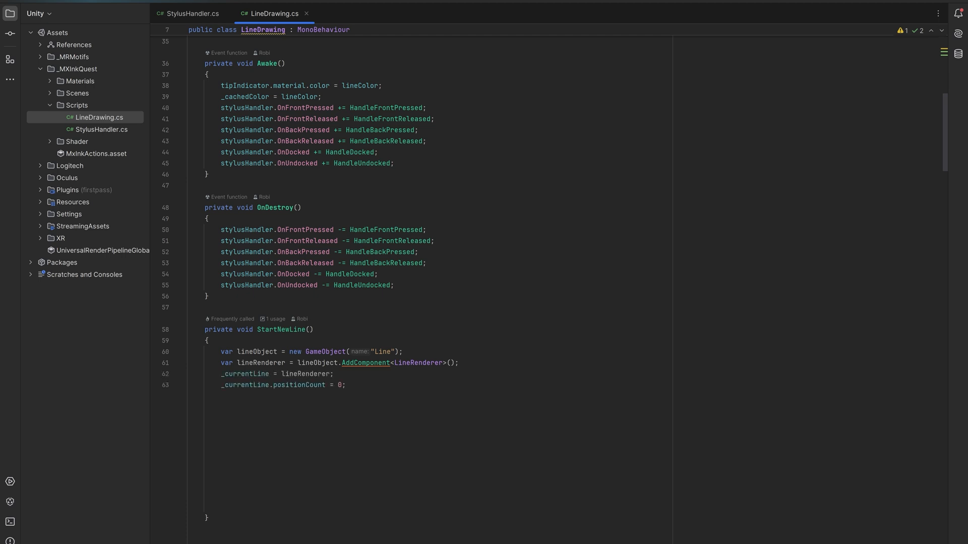
{"action": "type", "text": "_currentLine.material = new Material(material) { color = lineColor };"}
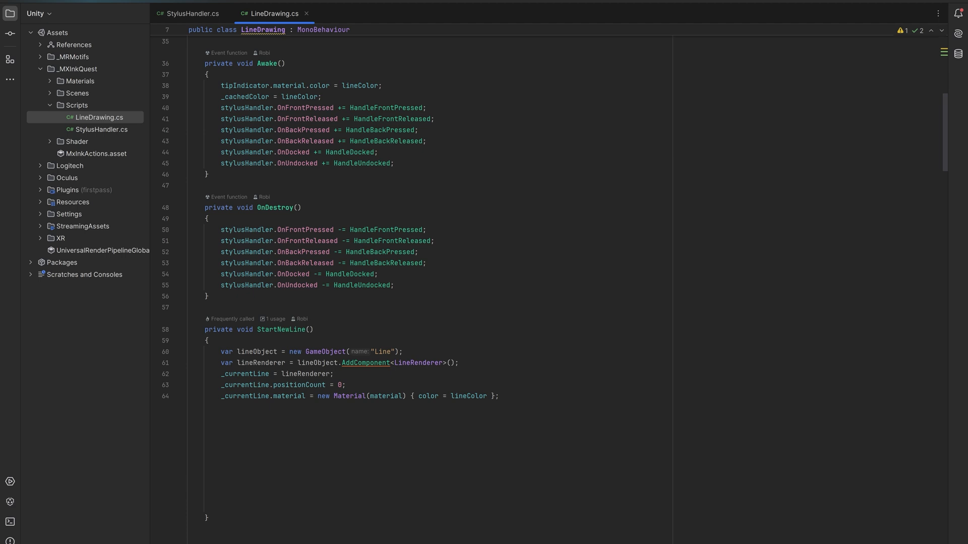
- Set minLineWidth widths, world space, View alignment and a width curve, and reset the previous point
{"action": "type", "text": "_currentLine.startWidth = minLineWidth;"}
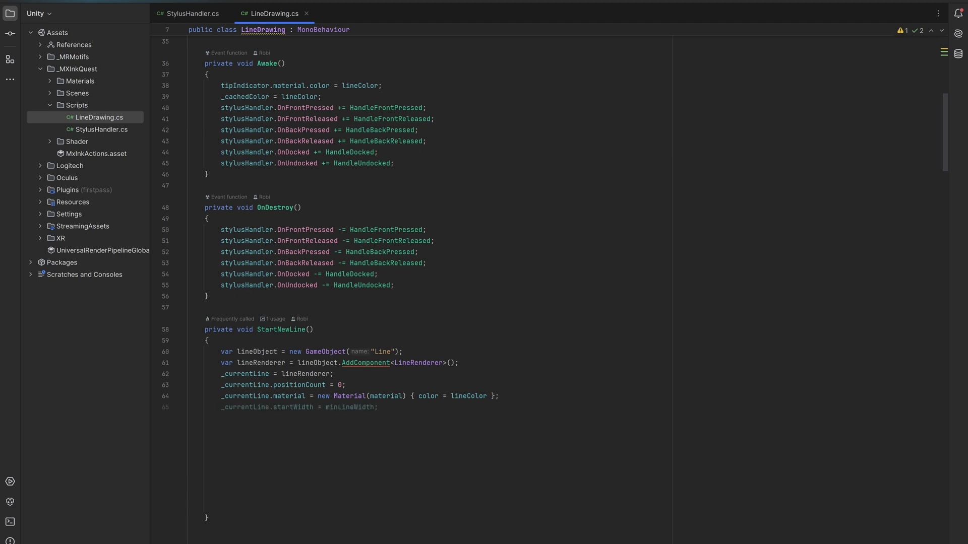
{"action": "type", "text": "_currentLine.endWidth = minLineWidth;"}
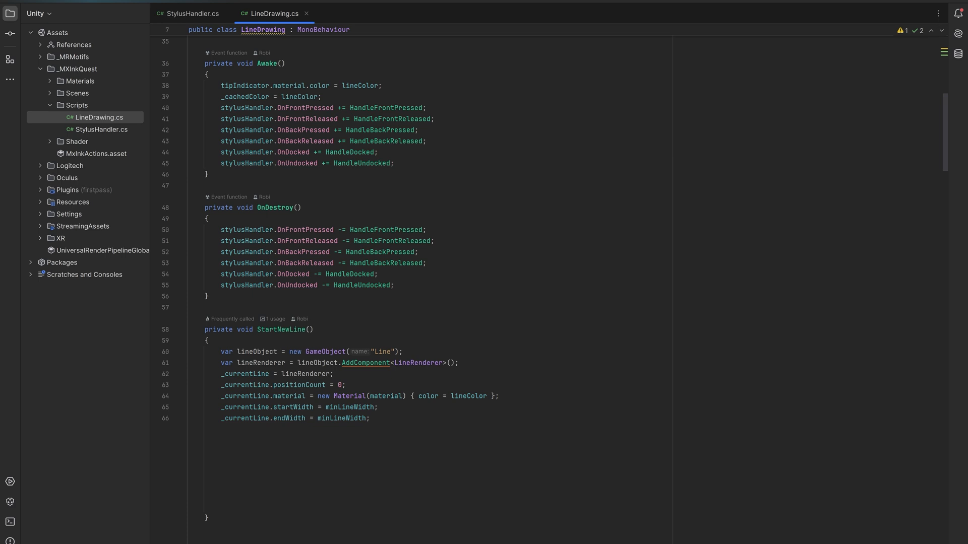
{"action": "type", "text": "_currentLine.useWorldSpace = true;"}
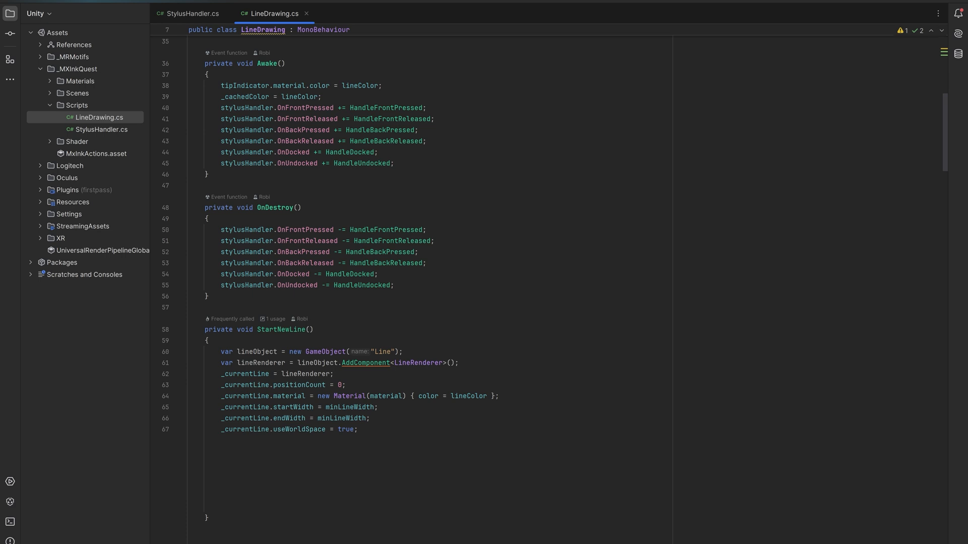
{"action": "type", "text": "currentLine.alignment = LineAlignment.View;"}
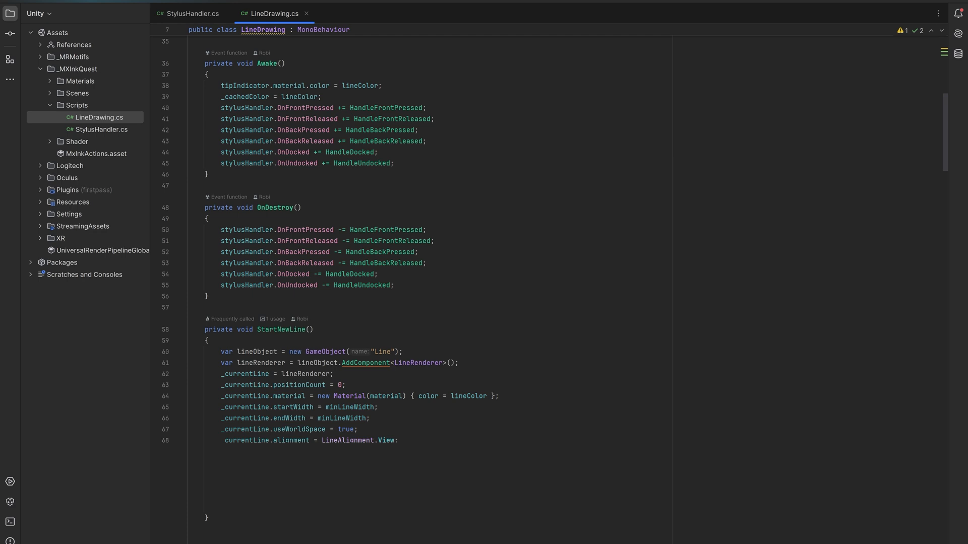
{"action": "type", "text": "_currentLine.widthCurve = new AnimationCurve();"}
{"action": "type", "text": "_currentLine.shadowCastingMode = ShadowCastingMode.Off;"}
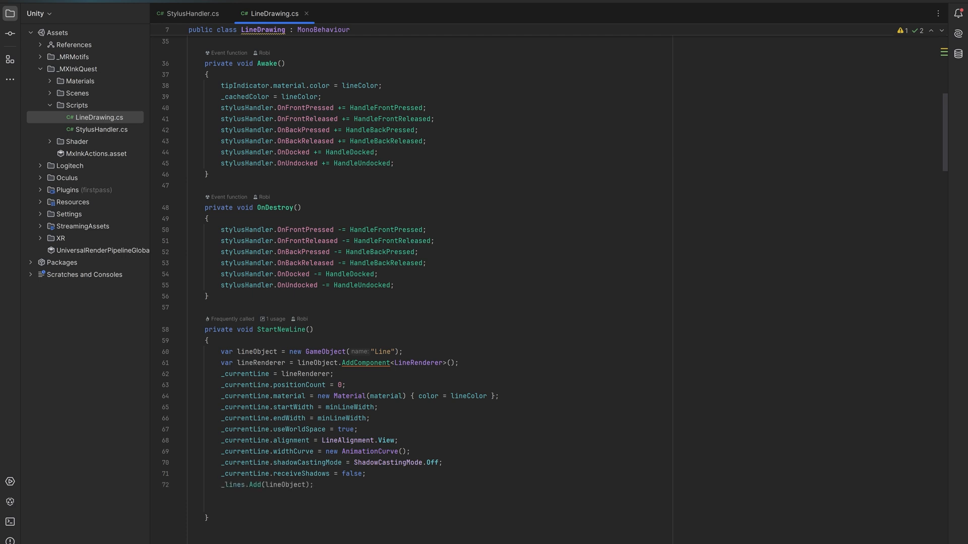
{"action": "type", "text": "_previousLinePoint = Vector3.zero;"}
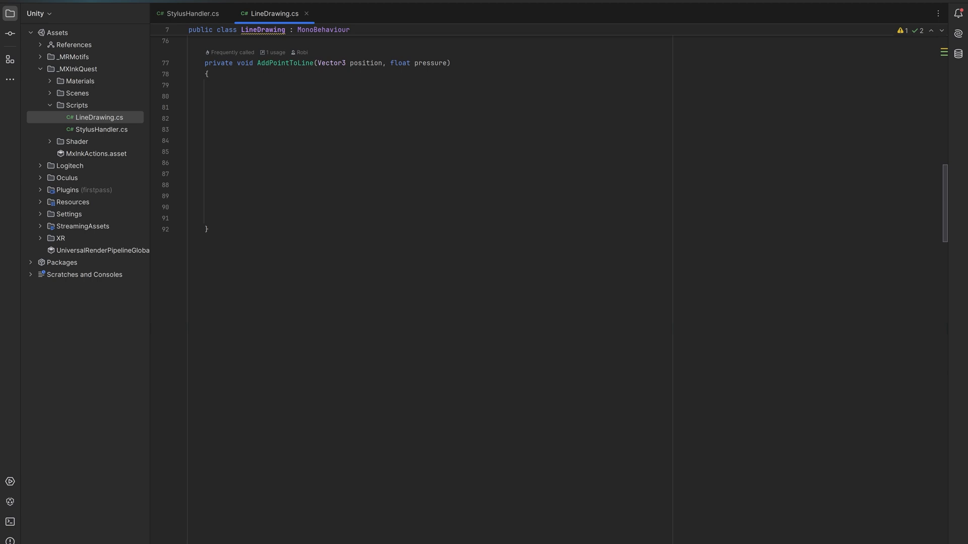
- Begin AddPointToLine with a MinDistanceBetweenLinePoints check against the previous point
{"action": "type", "text": "if (!(Vector3.Distance(position, _previousLinePoint) > MinDistanceBetweenLinePoints)) return;"}
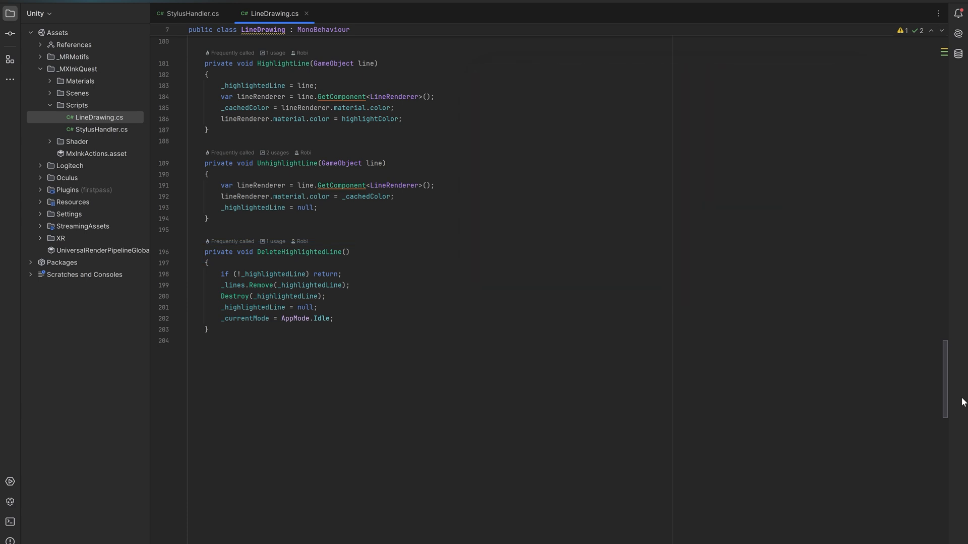
- Add CanDraw and the front/back press and release handlers further down LineDrawing.cs
{"action": "scroll", "scroll_direction": "down", "scroll_amount": 3}
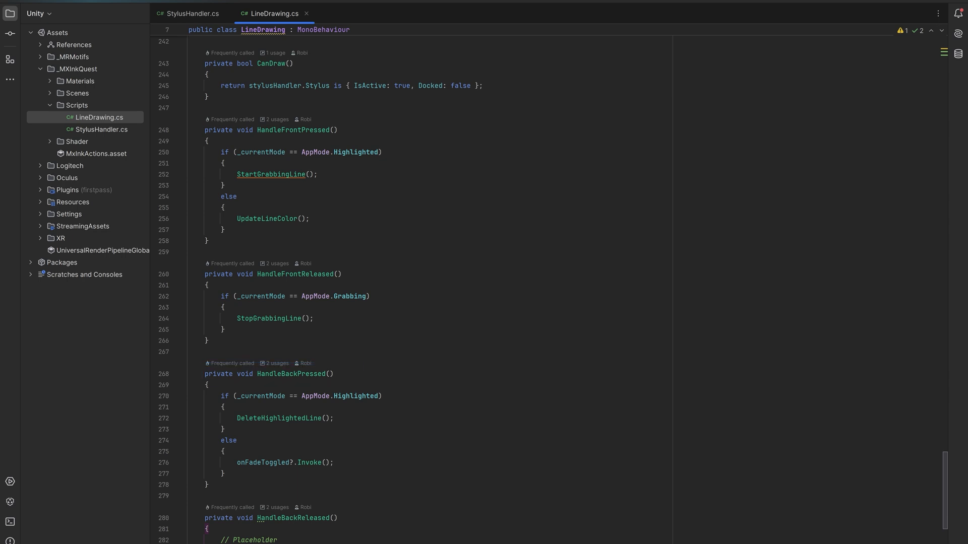
{"action": "scroll", "scroll_direction": "down", "scroll_amount": 3}
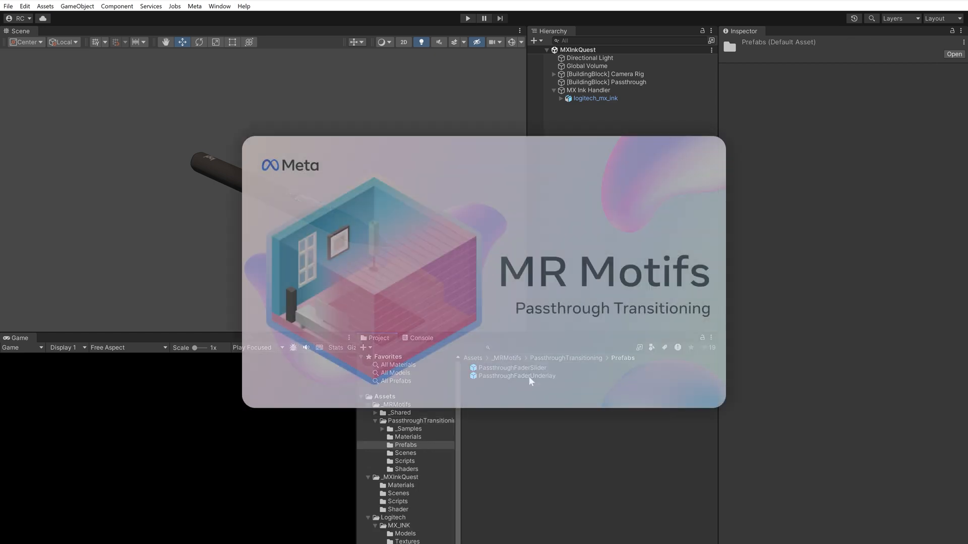
- Use the PassthroughFaderUnderlay prefab as the On Fade Toggled event's TogglePassthrough target
{"action": "left_click", "coordinate": [516, 376]}
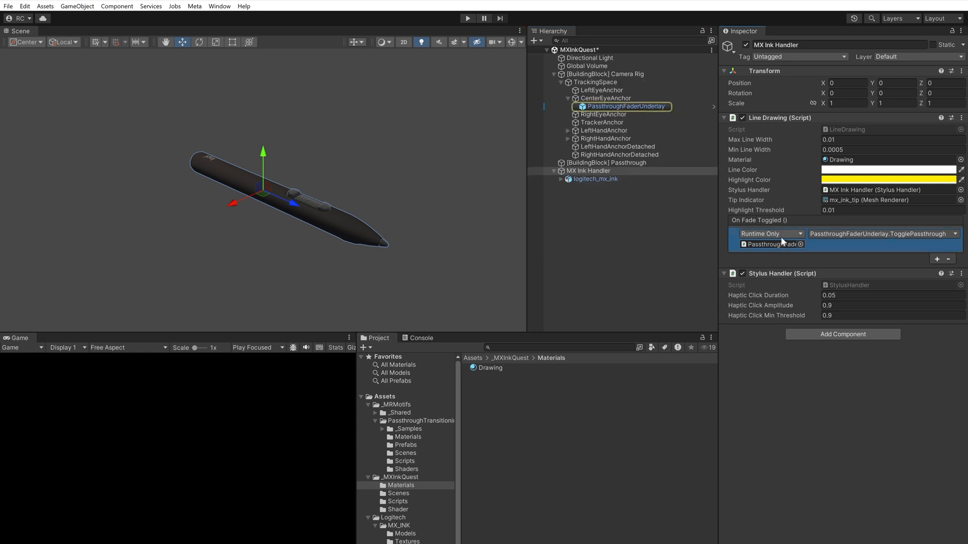
{"action": "left_click", "coordinate": [877, 234]}
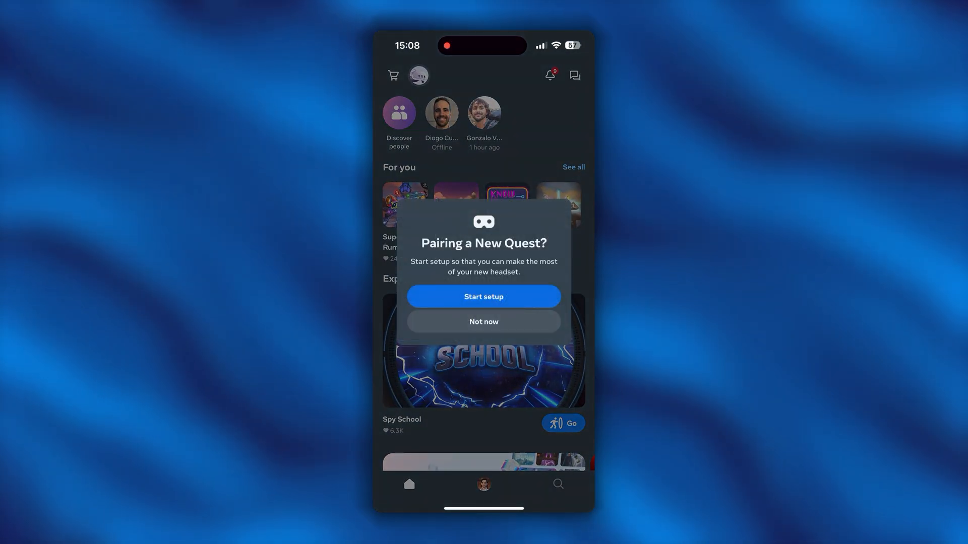
- Dismiss the new Quest pairing prompt and begin pairing the stylus in Meta Horizon
{"action": "left_click", "coordinate": [483, 322]}
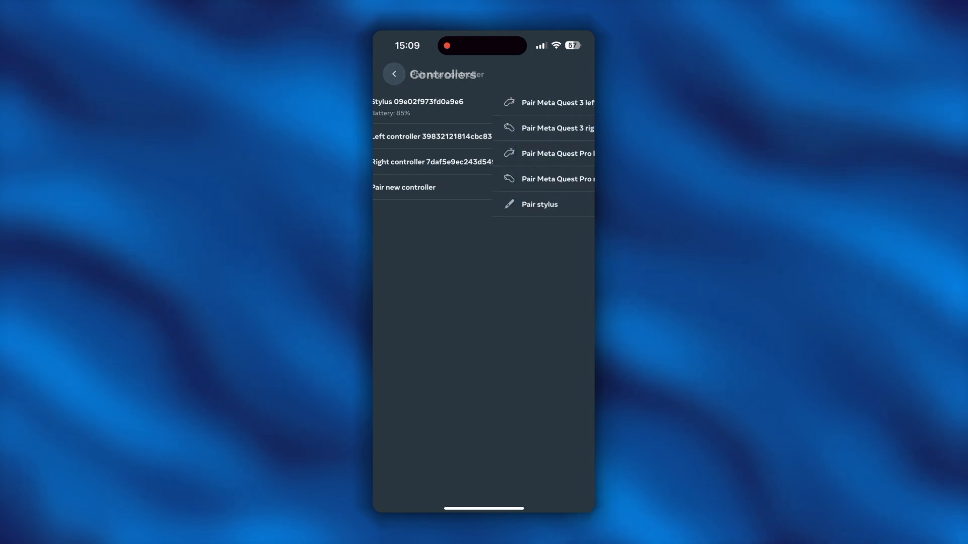
{"action": "left_click", "coordinate": [538, 204]}
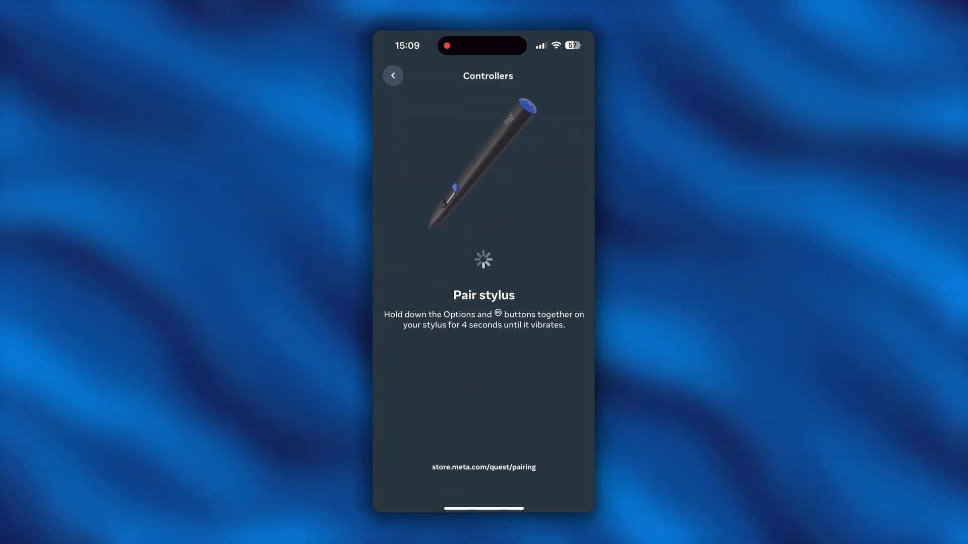